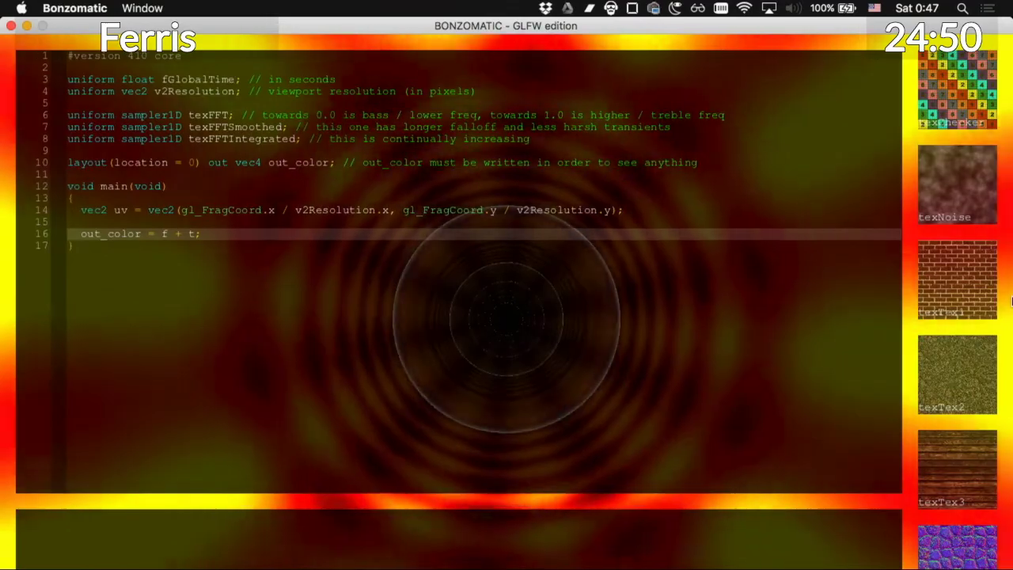
# Replace 'f + t' on the out_color line with vec4(1, 0, 1, 1).
pyautogui.write('vec4')
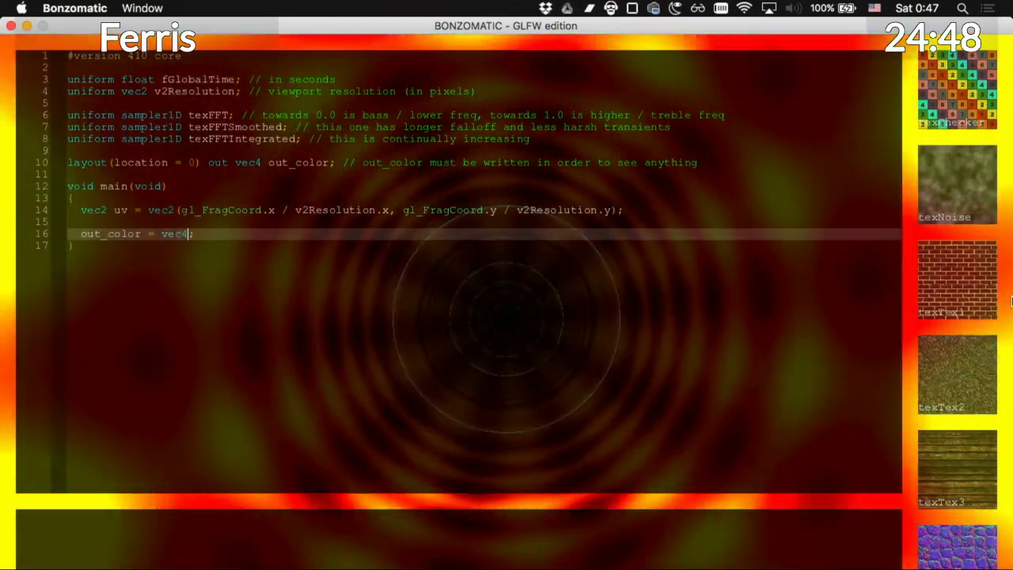
pyautogui.write('(1, 0, 1,')
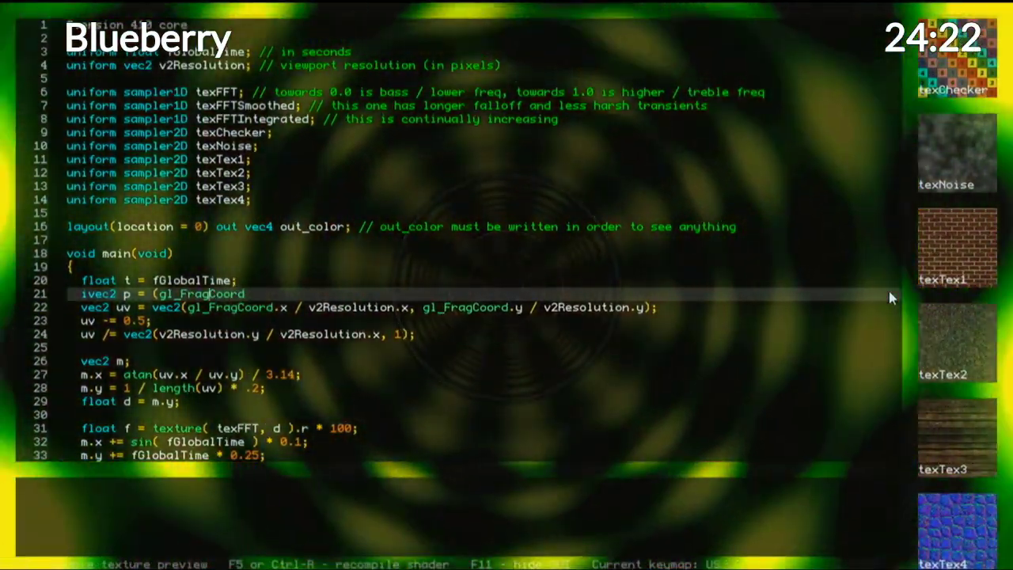
# Begin declaring ivec2 p = int(gl_FragCoord on line 21.
pyautogui.write('int')
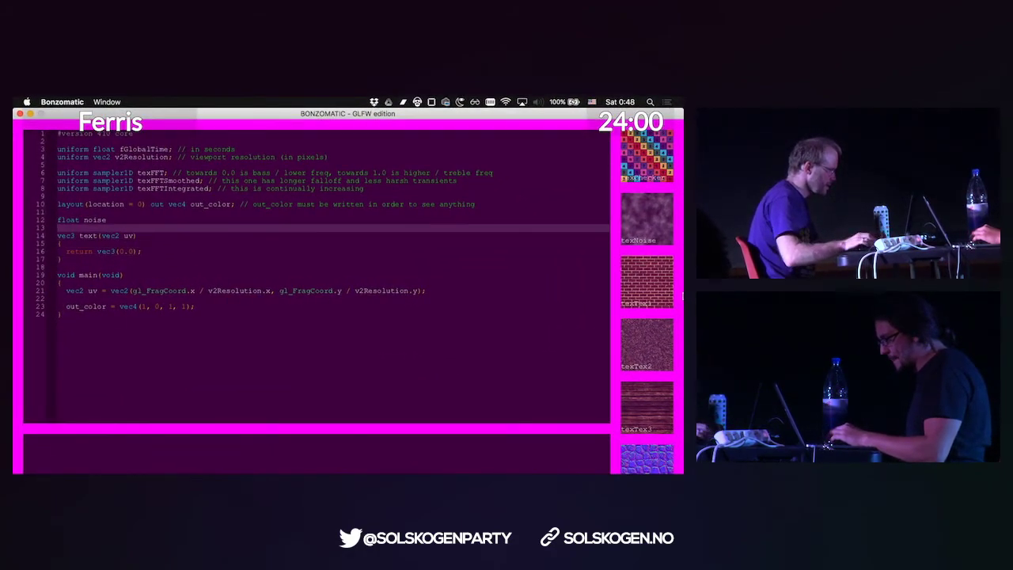
# Add float noise(float x) above text() and begin its 'return frac' line.
pyautogui.write('(float x')
pyautogui.write('{')
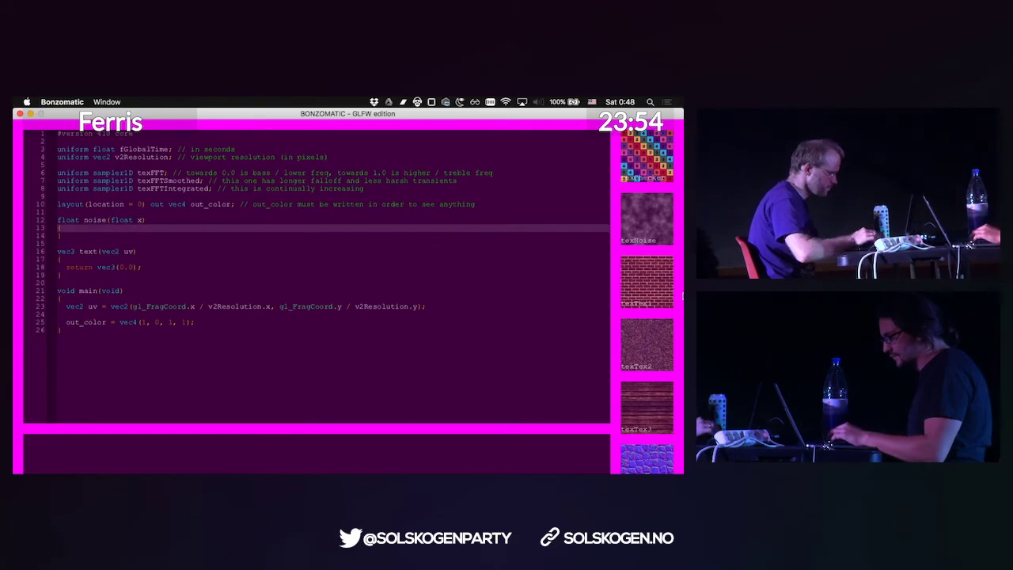
pyautogui.write('return frac')
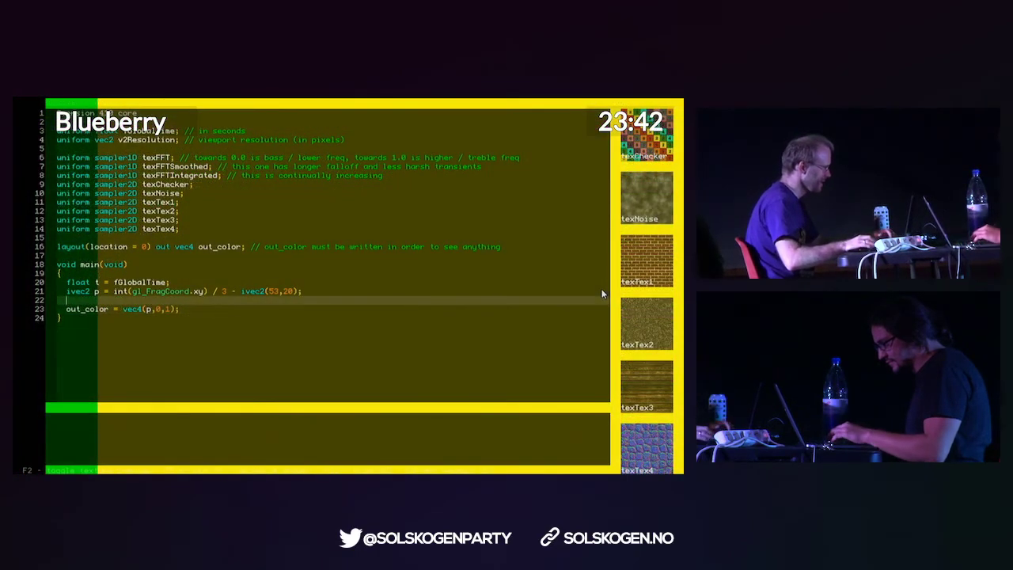
# Add an if (p.x …) bounds check setting col = vec3(.5,.5,1), then start the else block.
pyautogui.write('if')
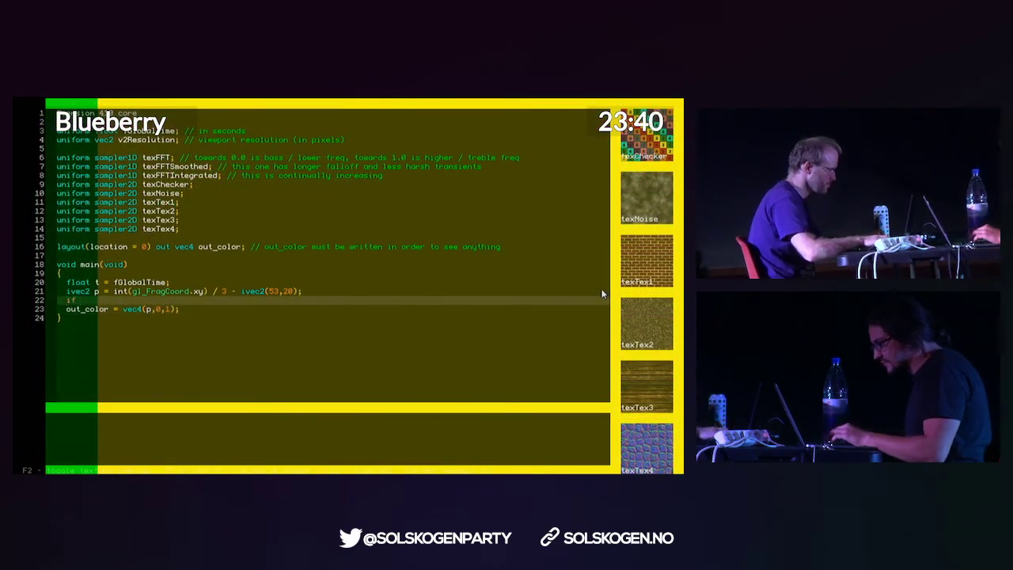
pyautogui.write('(p.x < 0 || p.x >= 320 || p.y < 0 || p.y >= 200) {')
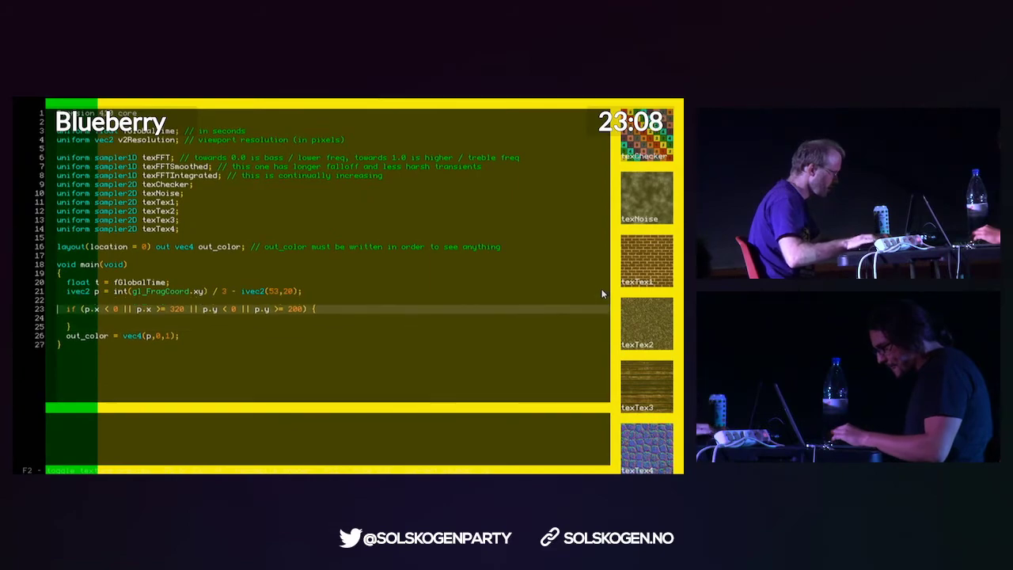
pyautogui.write('vec3 col;')
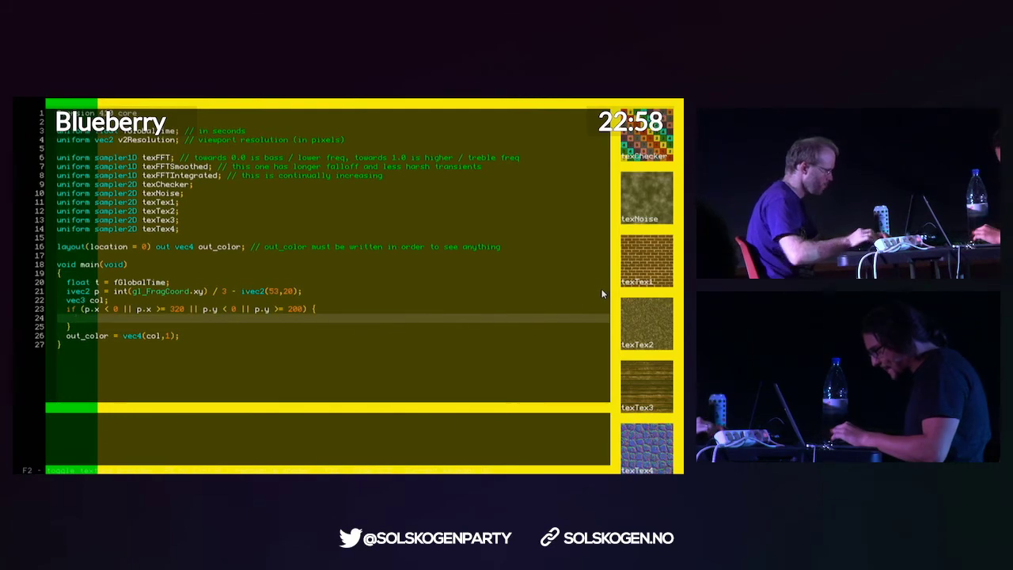
pyautogui.write('col =')
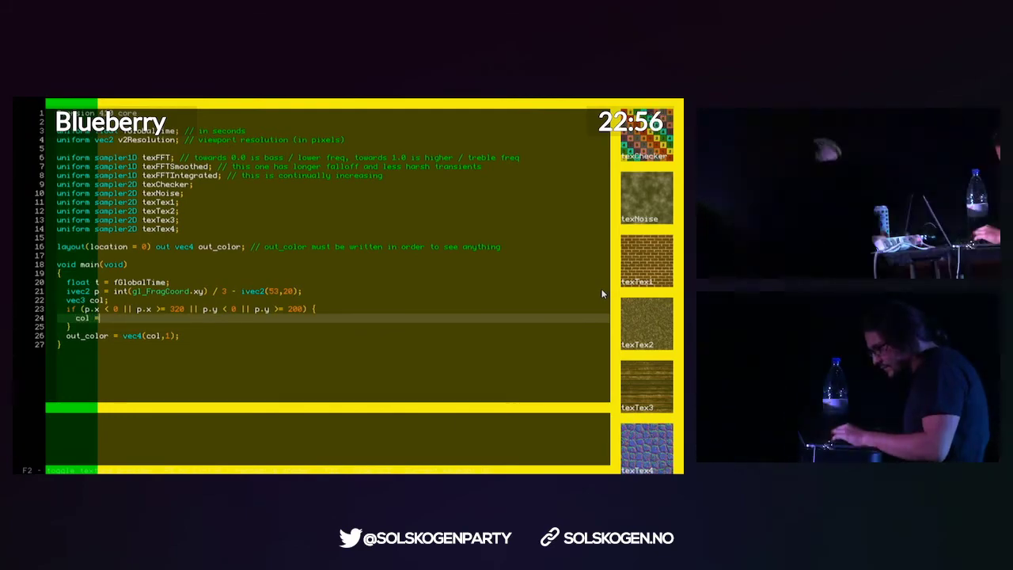
pyautogui.write('vec')
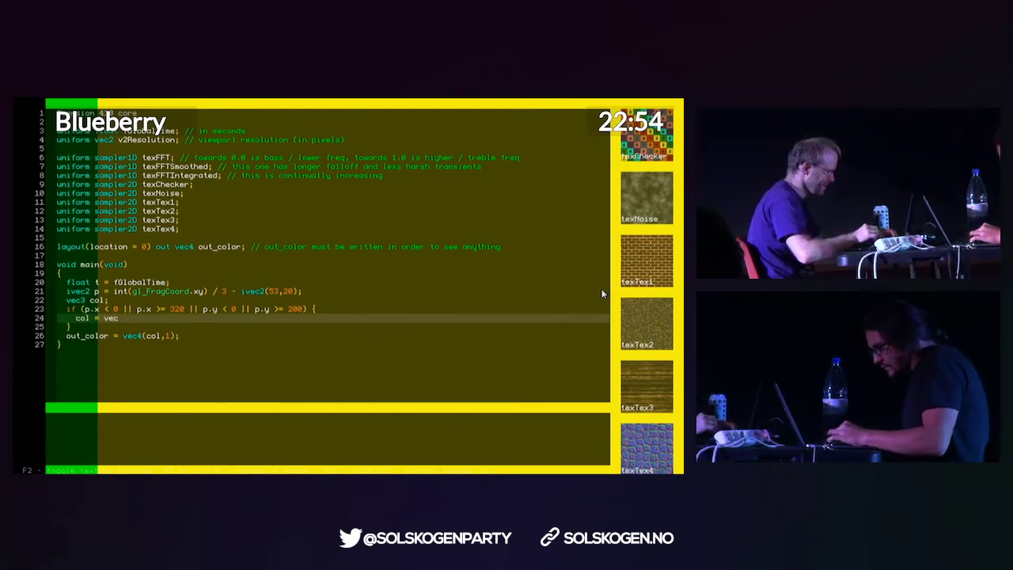
pyautogui.write('3(')
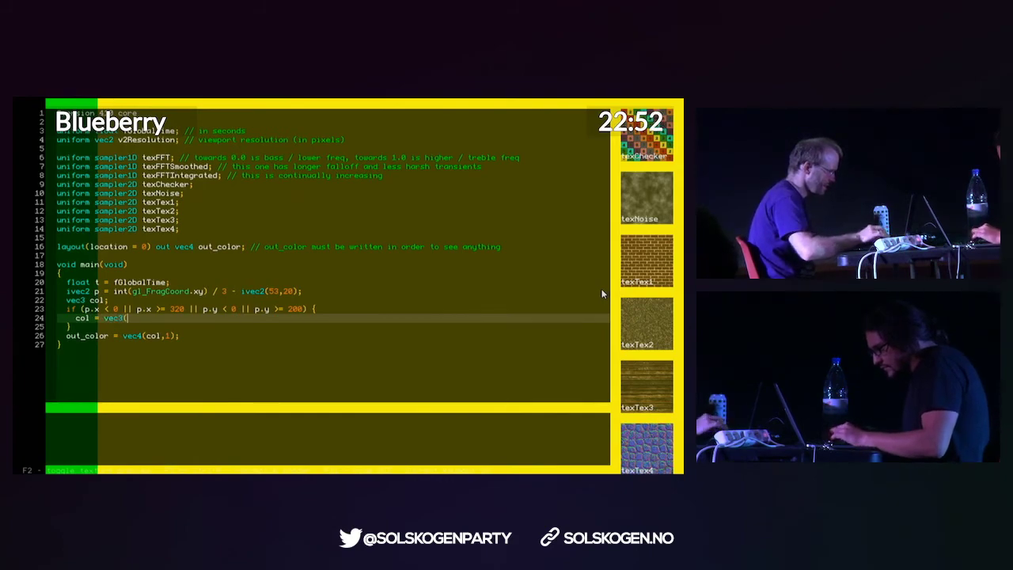
pyautogui.write('.5,.5,')
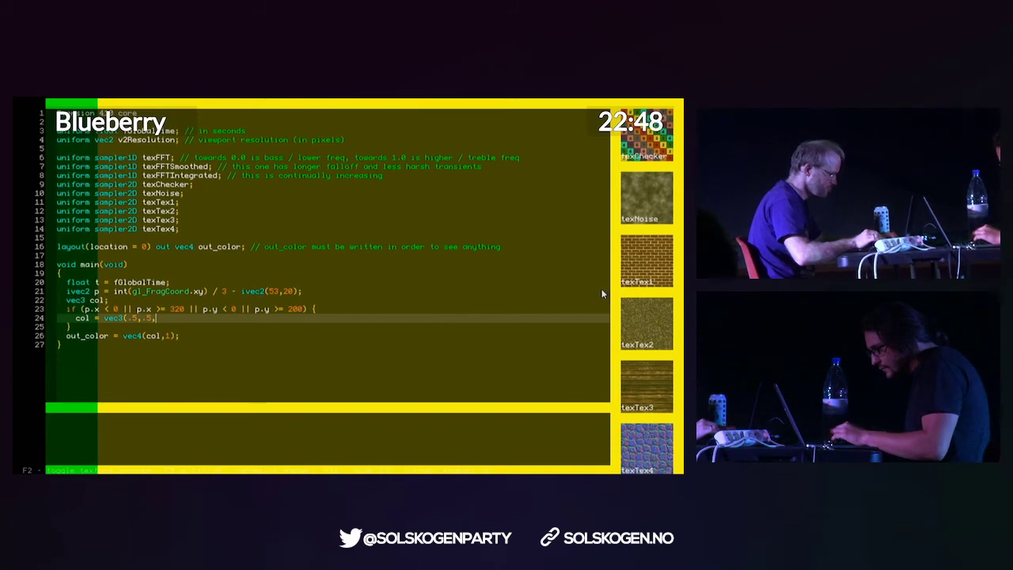
pyautogui.write('1);')
pyautogui.click(332, 326)
pyautogui.write(' else {')
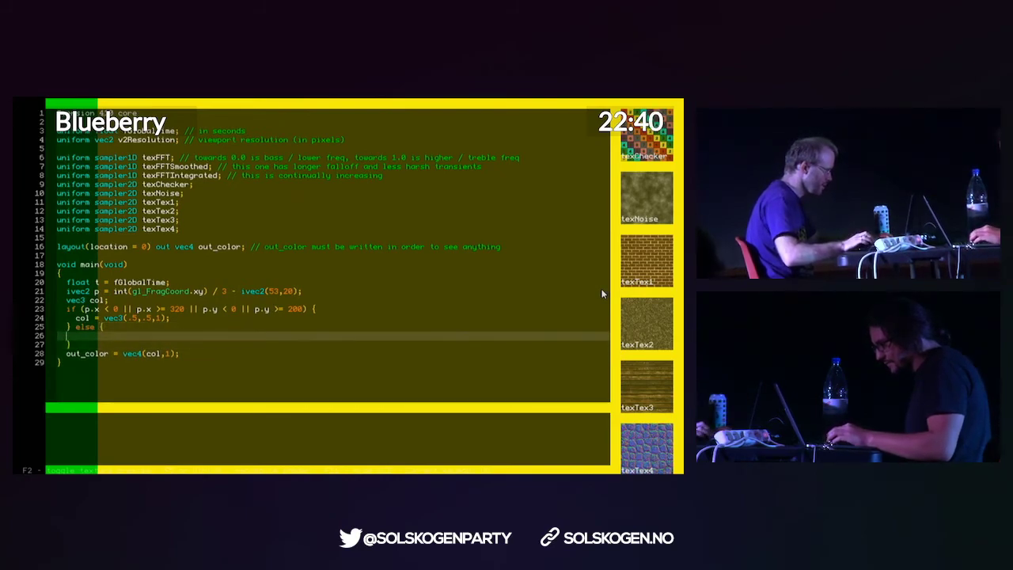
pyautogui.write('col')
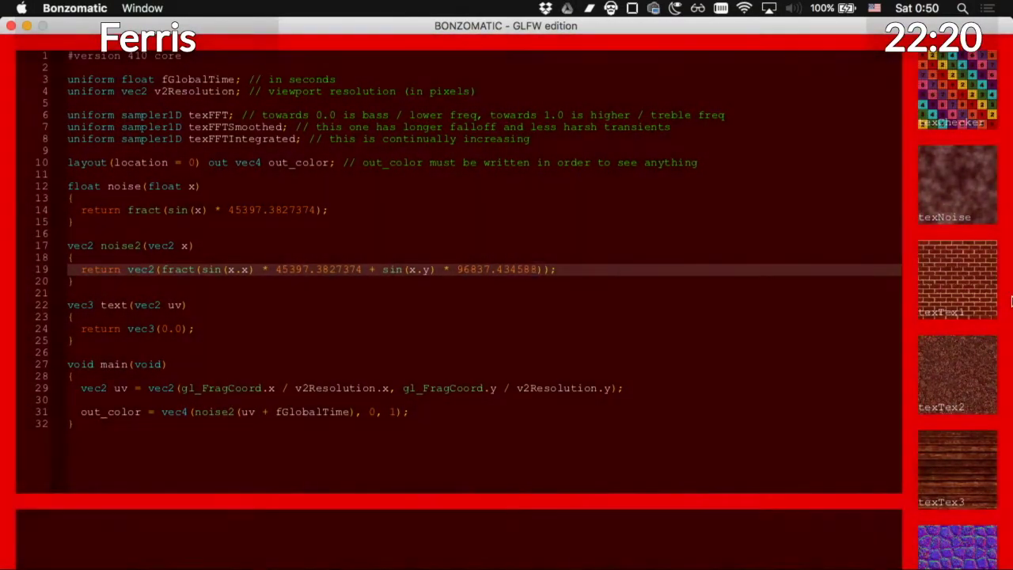
# Extend noise2 with a second fract(sin…) term, add the 40×40 cellIndex, declare color = vec3(0.).
pyautogui.doubleClick(515, 269)
pyautogui.write('vec3')
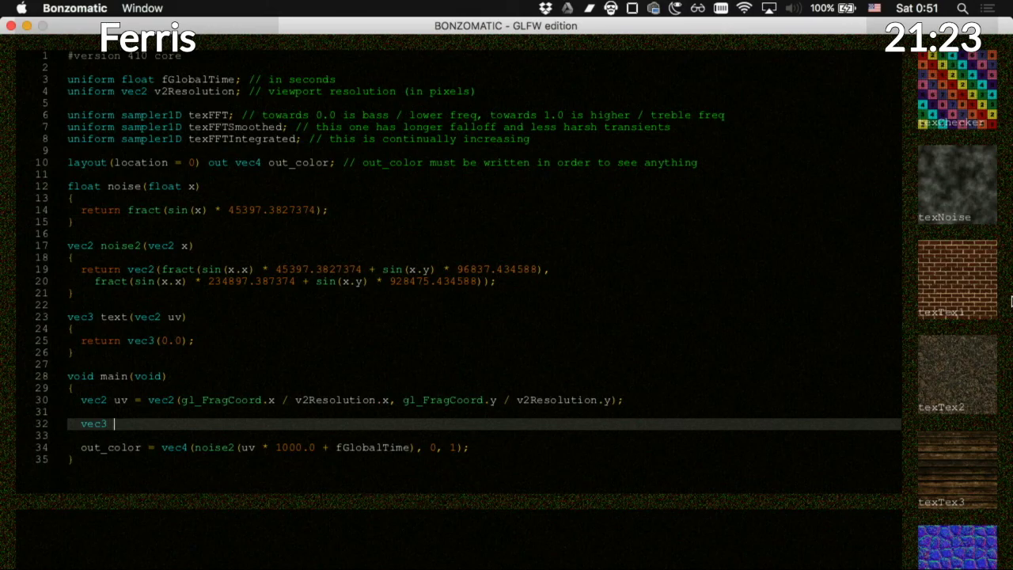
pyautogui.write('color = vec3(0.0);')
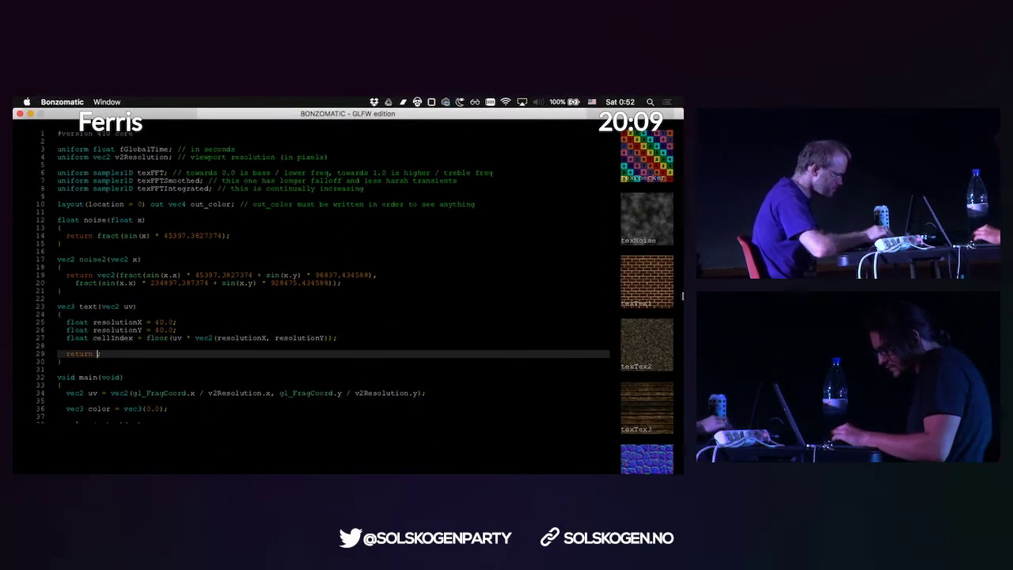
# Make cellIndex a vec2 and return vec3(noise2(cellIndex)) from text(), checking the error log.
pyautogui.write('cellIndex;')
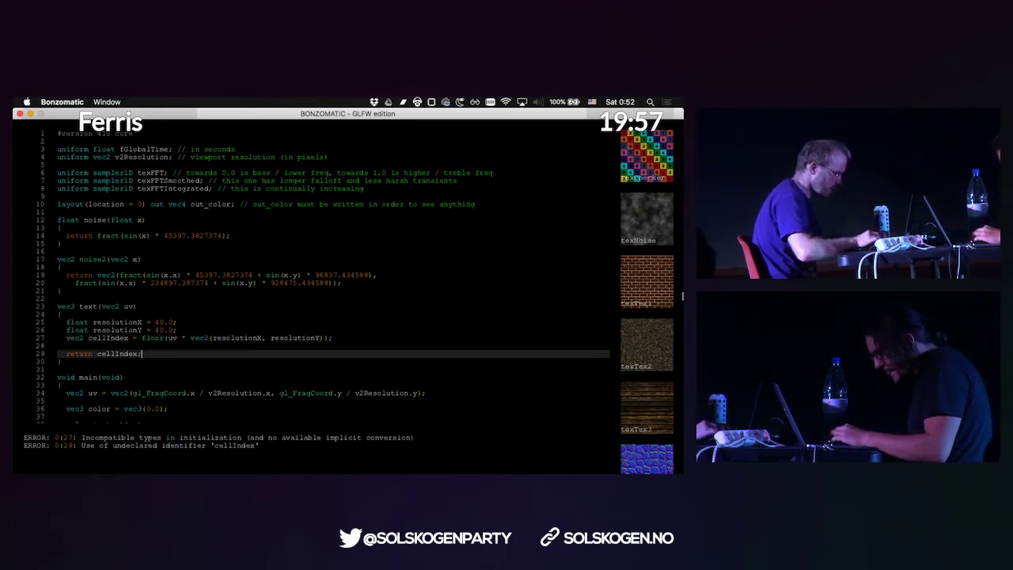
pyautogui.write('vec2(')
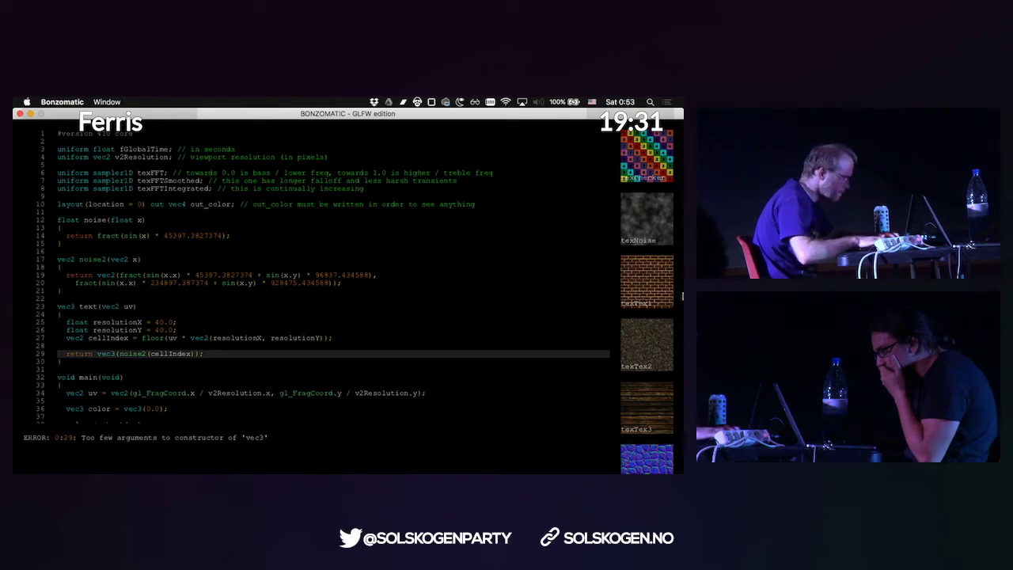
pyautogui.write('.x')
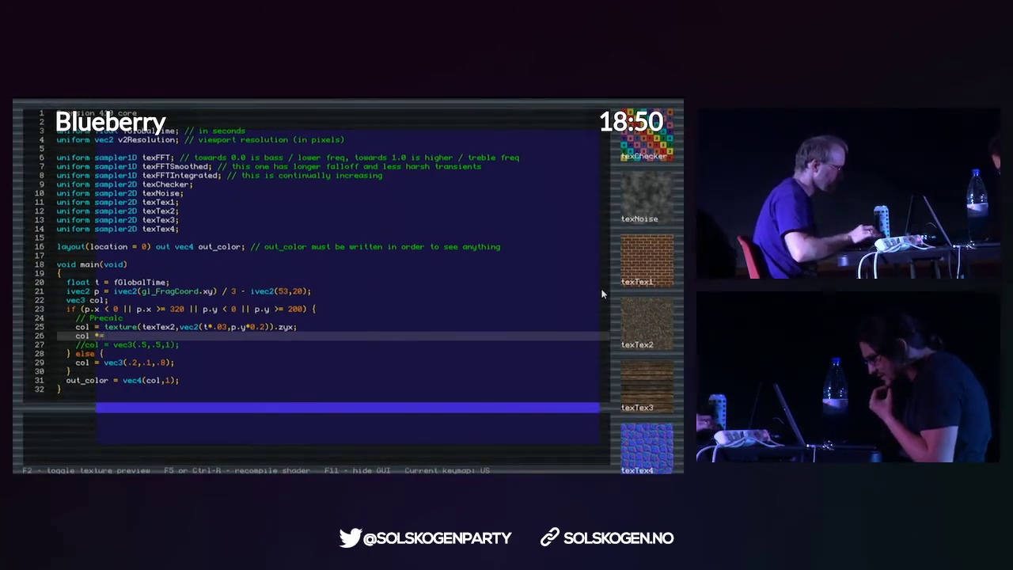
# Set the border col = texture(texTex2, vec2(t*.03, p.y*0.2)).zyx and the inside vec3(.2,.1,.8).
pyautogui.write('texture')
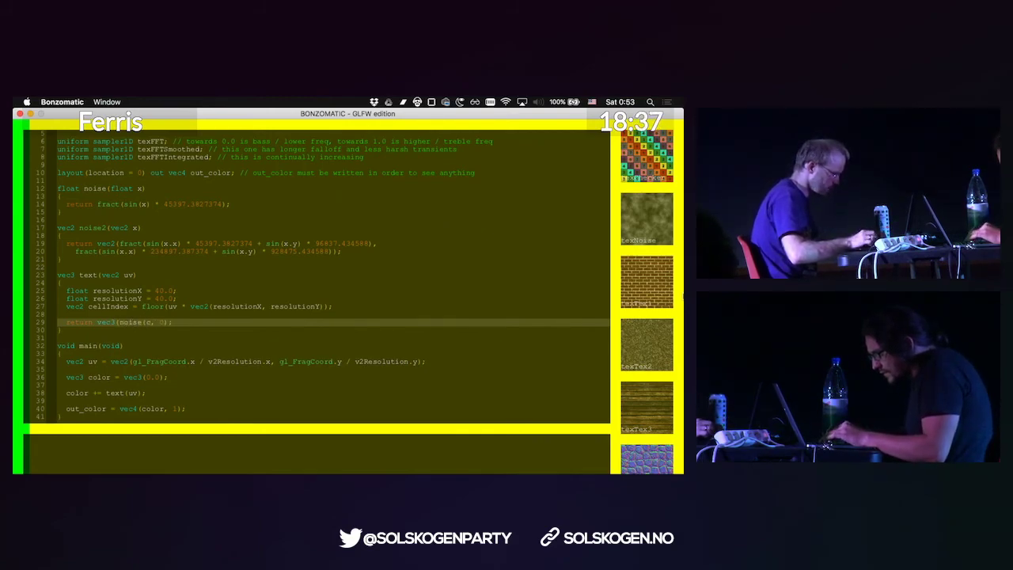
# Return red/green per-cell noise from text(), add it to color, start 'float row = cell…'.
pyautogui.write('cellIndex.y')
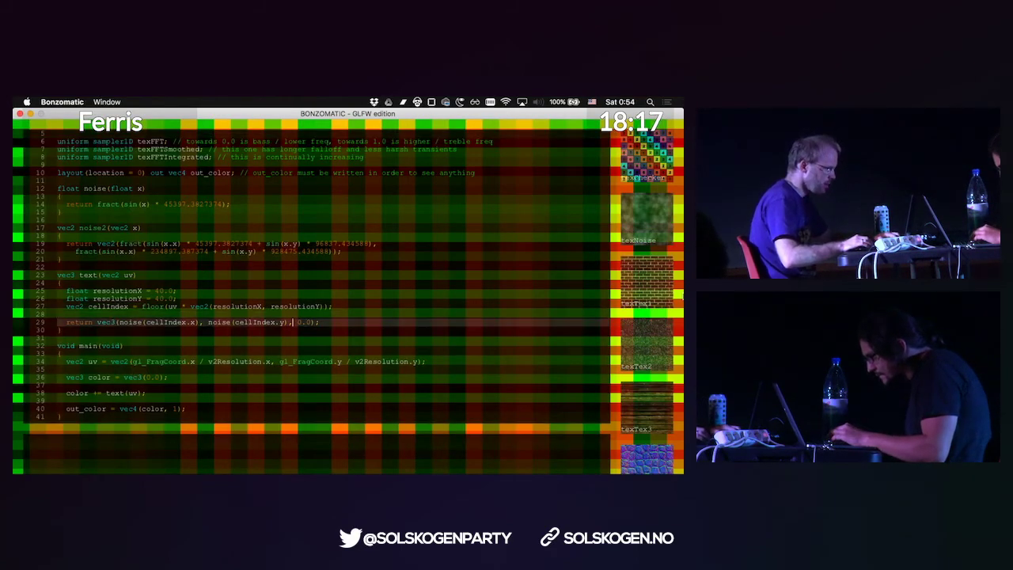
pyautogui.write('* 10.0')
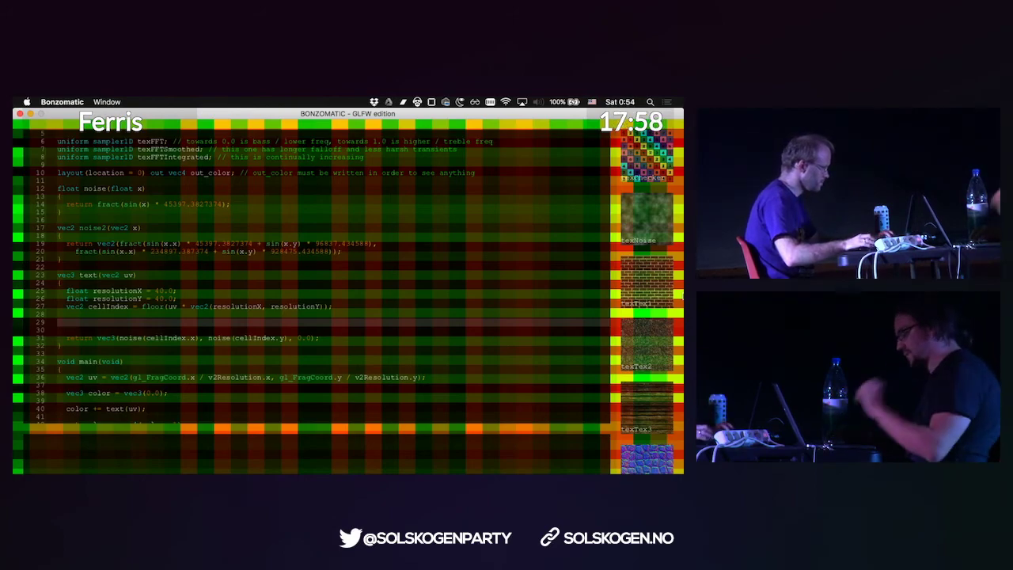
pyautogui.write('float row = cell')
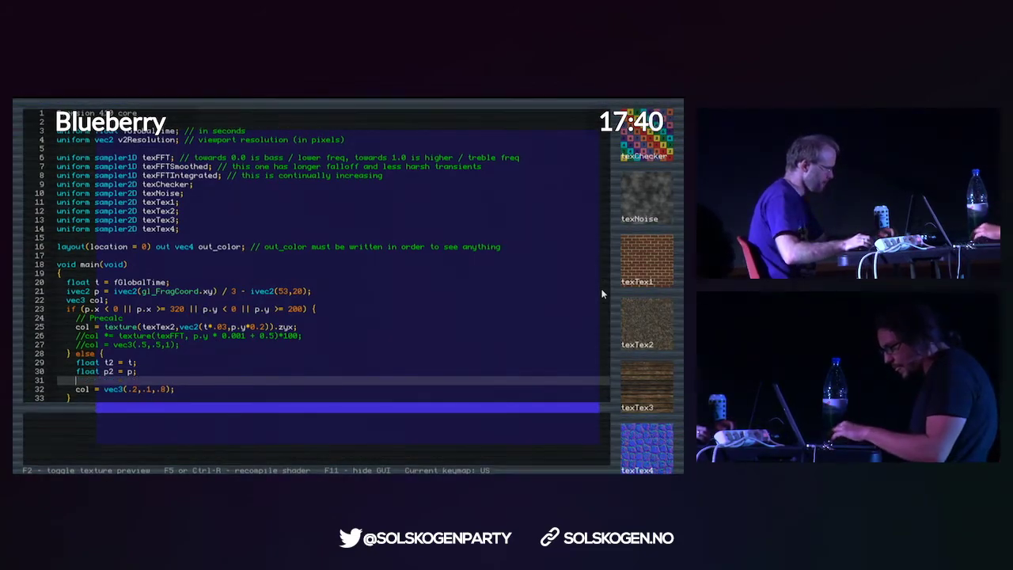
# Type float v = sin(p2.x*0.123+t2)+sin(p2.x*0.137-t2)+sin(p2.y*0.143+t2)+sin(p2.y*0.173-t2).
pyautogui.write('float')
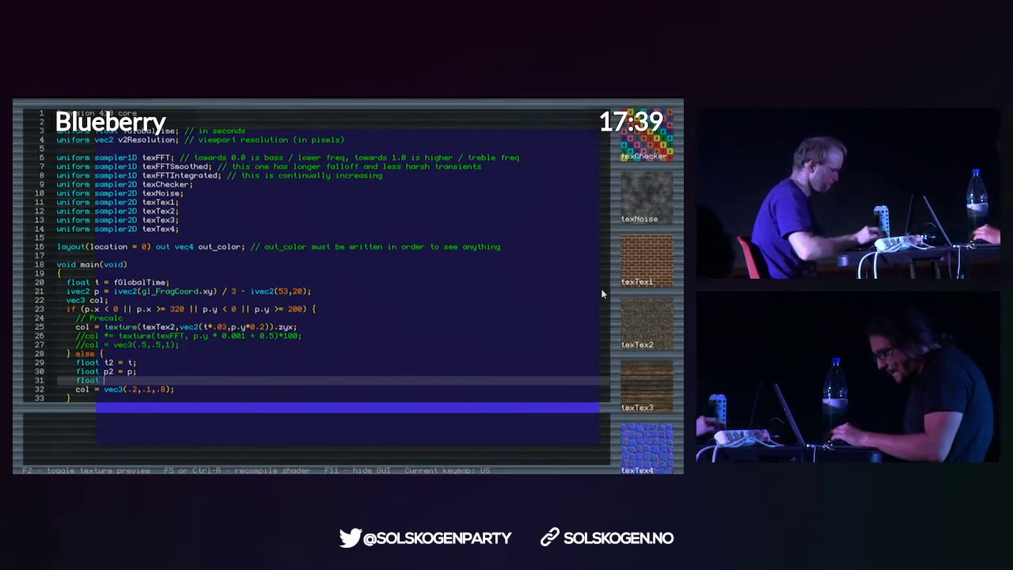
pyautogui.write('v = sin(p.x')
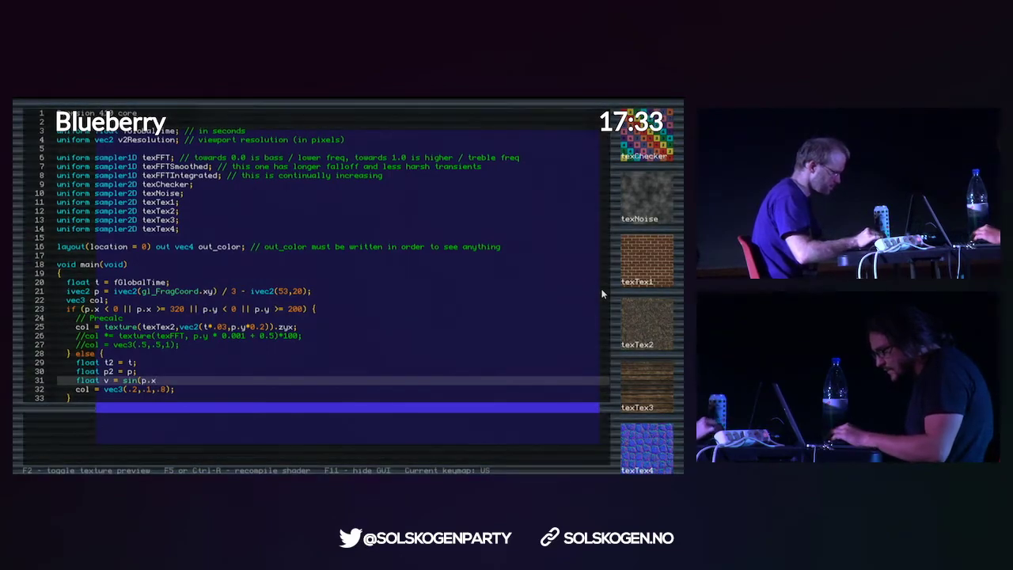
pyautogui.write('*0.123')
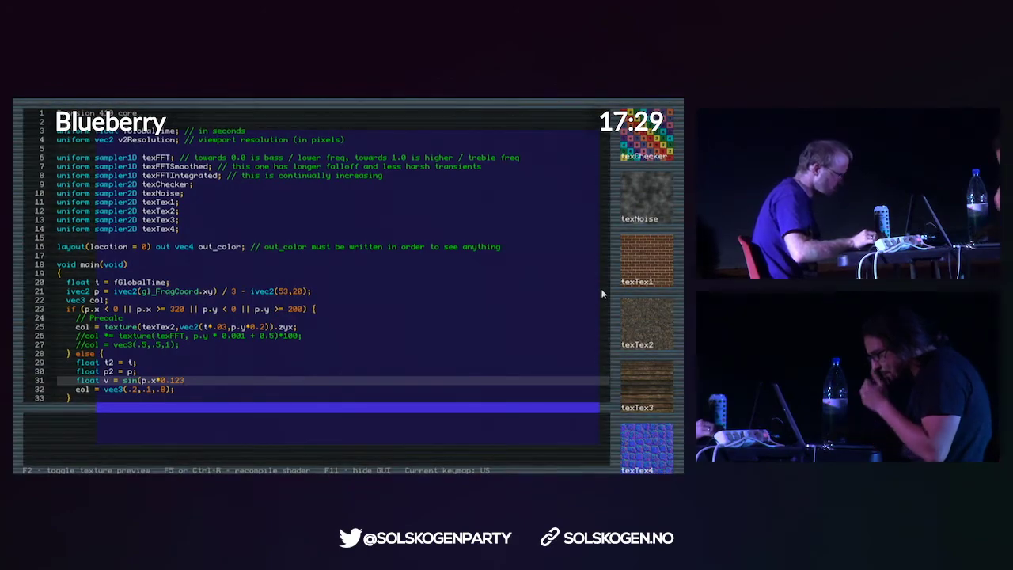
pyautogui.write('+')
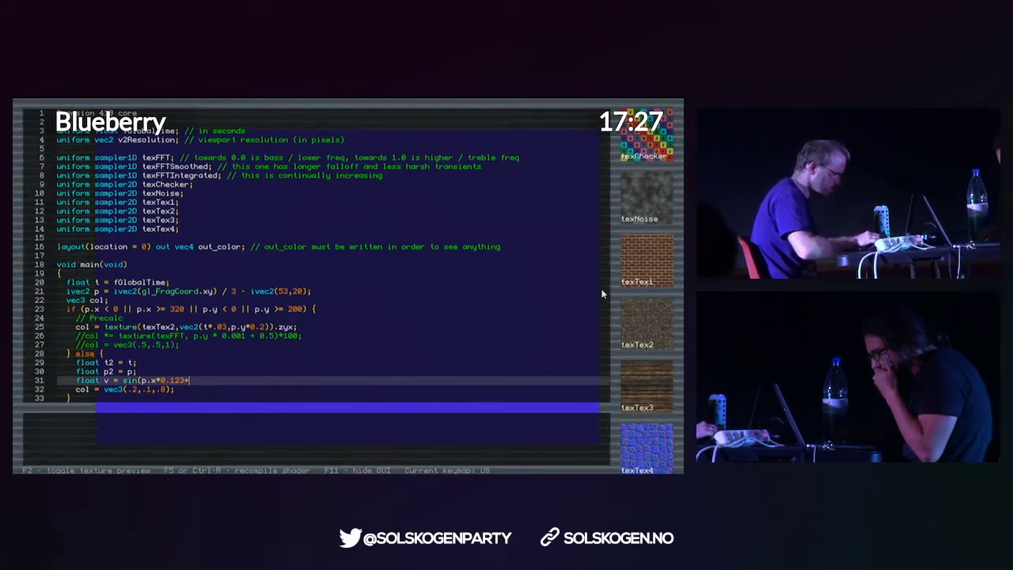
pyautogui.write('+t2)+sin(p2.y*0.173-t2);')
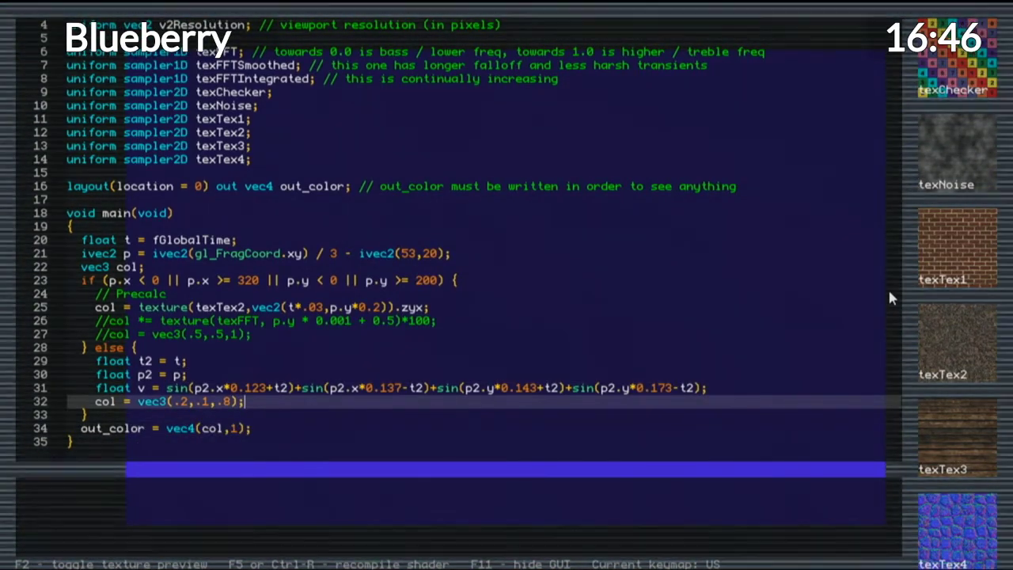
# Make p2 an ivec2, set iv = int(fract(v*0.2)*16), col = vec3(iv / 15), and recompile.
pyautogui.doubleClick(182, 401)
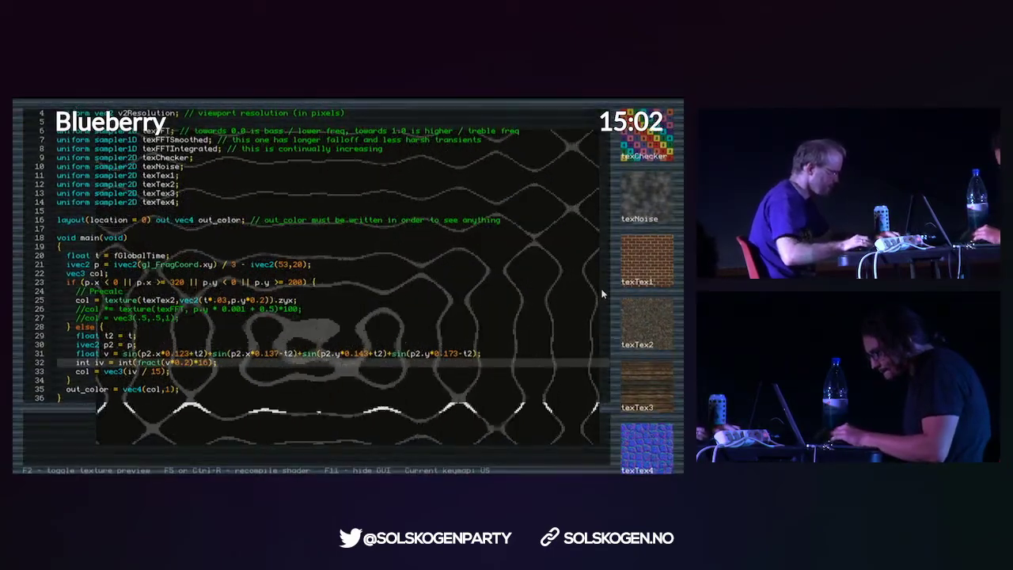
# Recompile the plasma with iv / 15.0 and start typing 'int dither' above main.
pyautogui.press('F11')
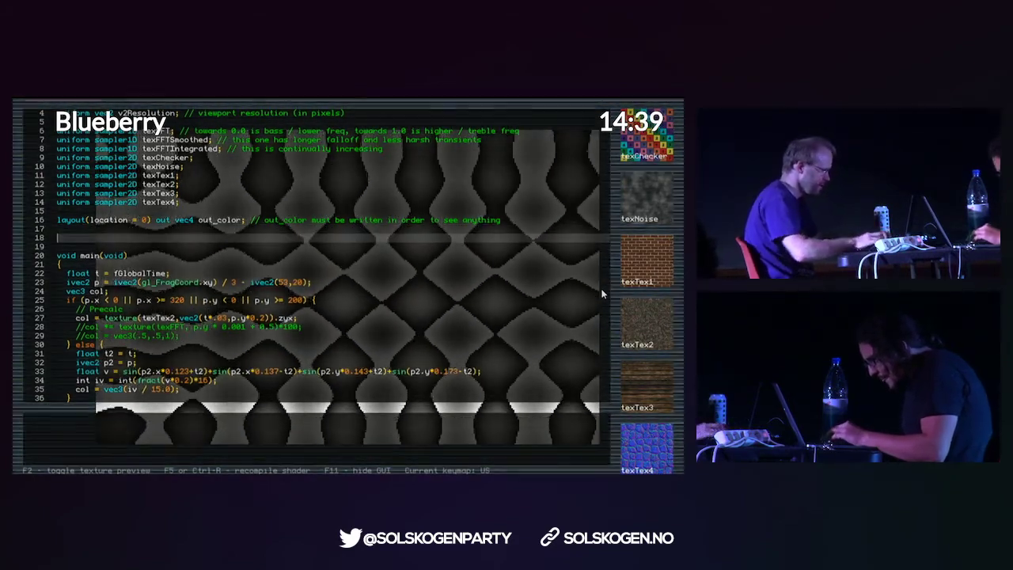
pyautogui.write('int dither')
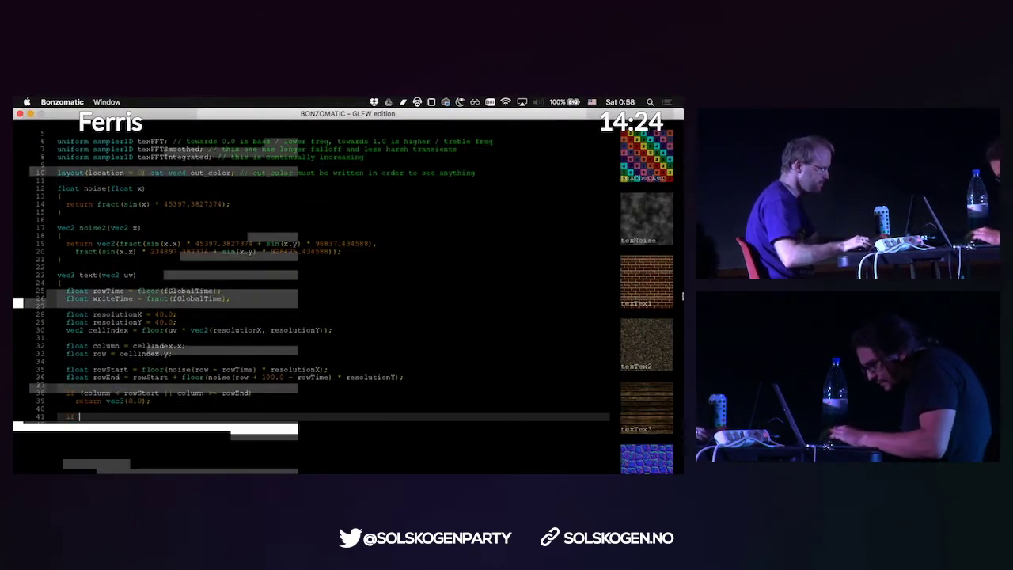
# Write dither(ivec2 p) returning (p.x & 1) ^ (((p.x ^ p.y) & 1) << 1).
pyautogui.write('if (row == re')
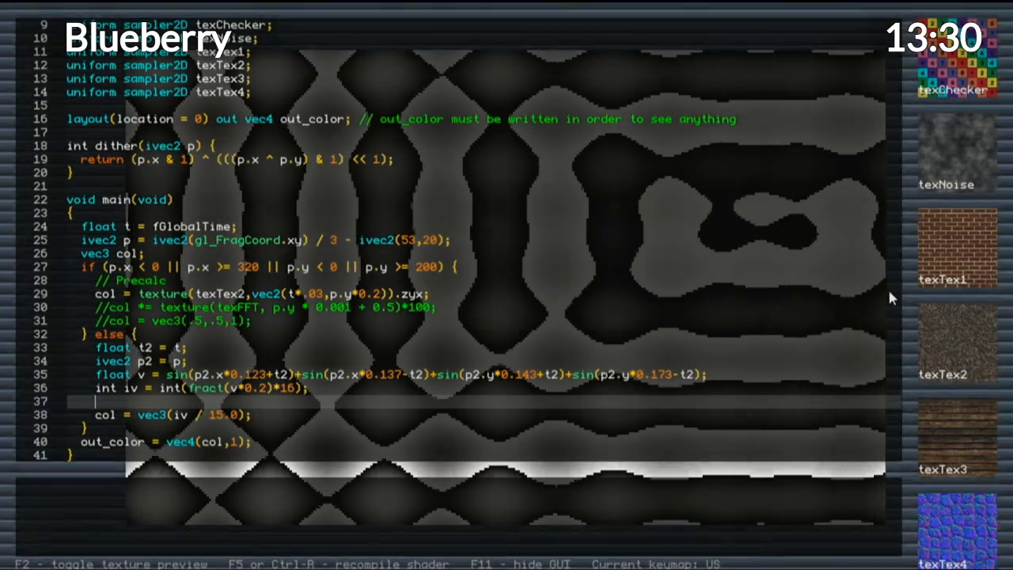
# Add dither(p) into iv and begin the const vec3 colors palette array.
pyautogui.write('iv =')
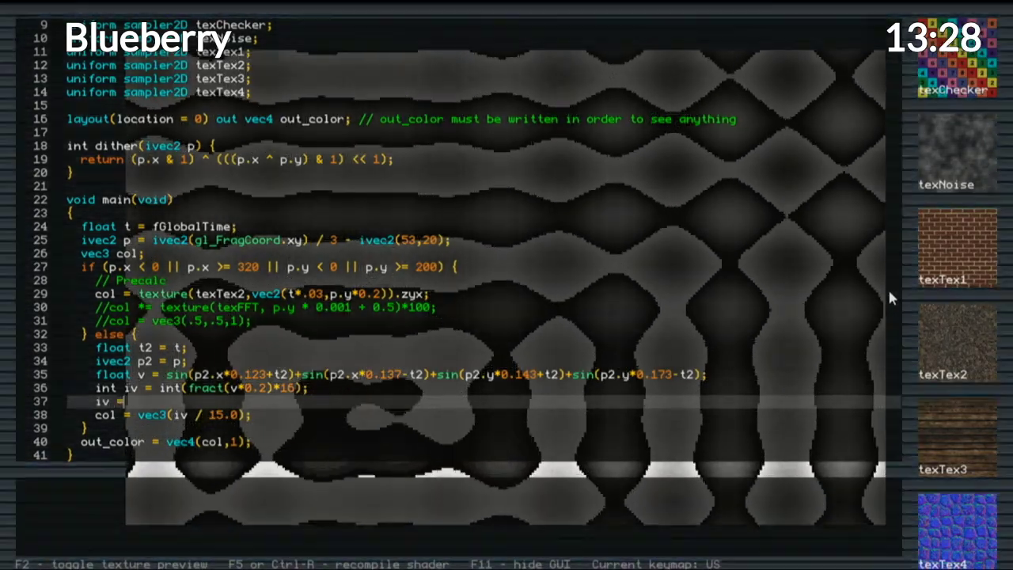
pyautogui.write('(iv +')
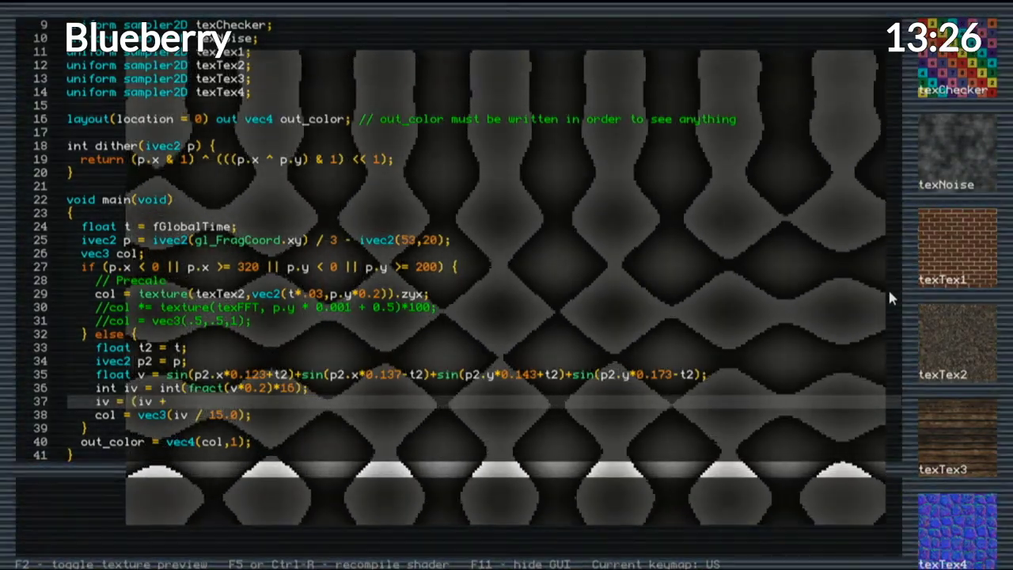
pyautogui.write('dither(')
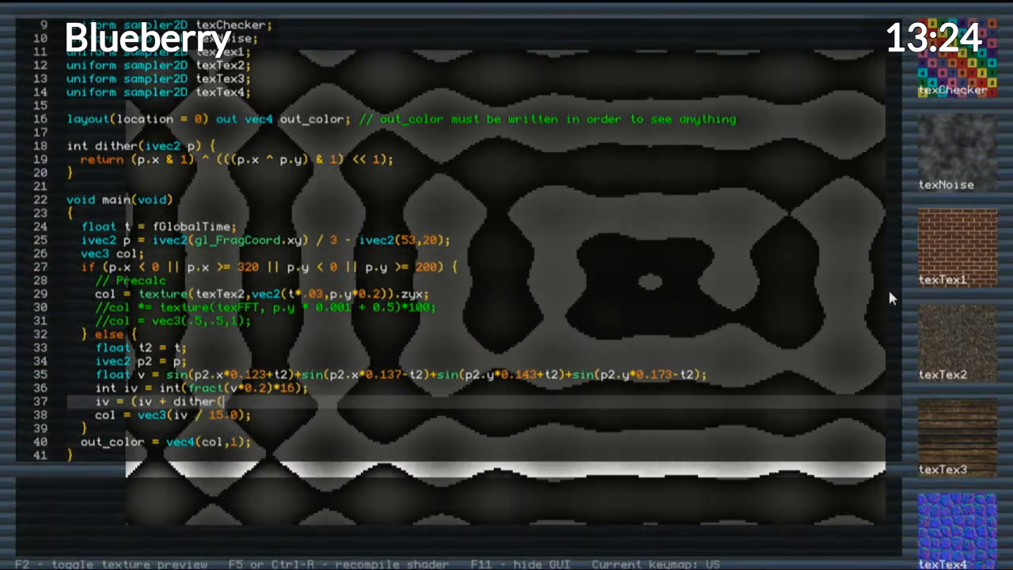
pyautogui.write('p)) / 4) & 3;')
pyautogui.write('const vec3')
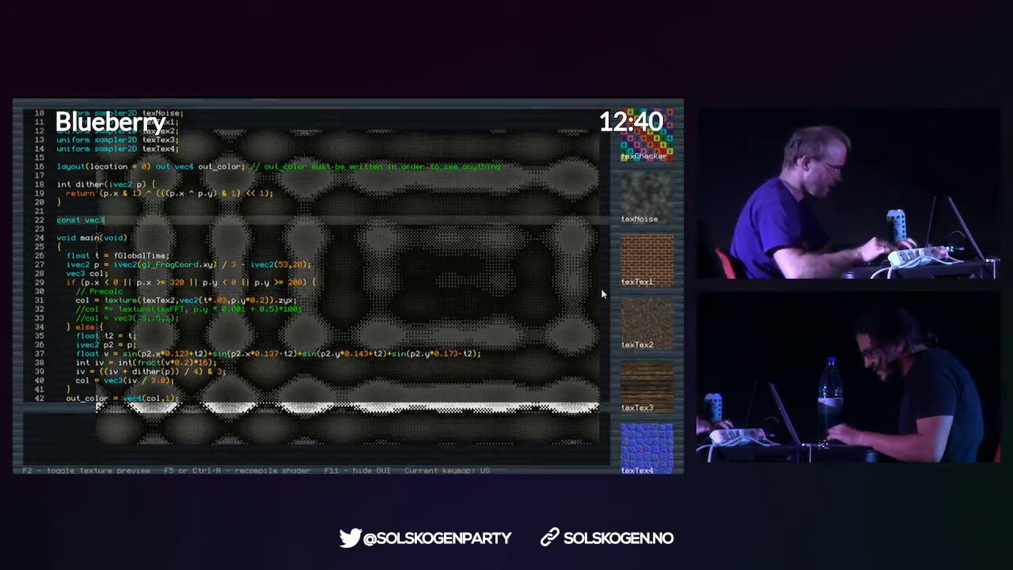
pyautogui.write('colors[4] = {')
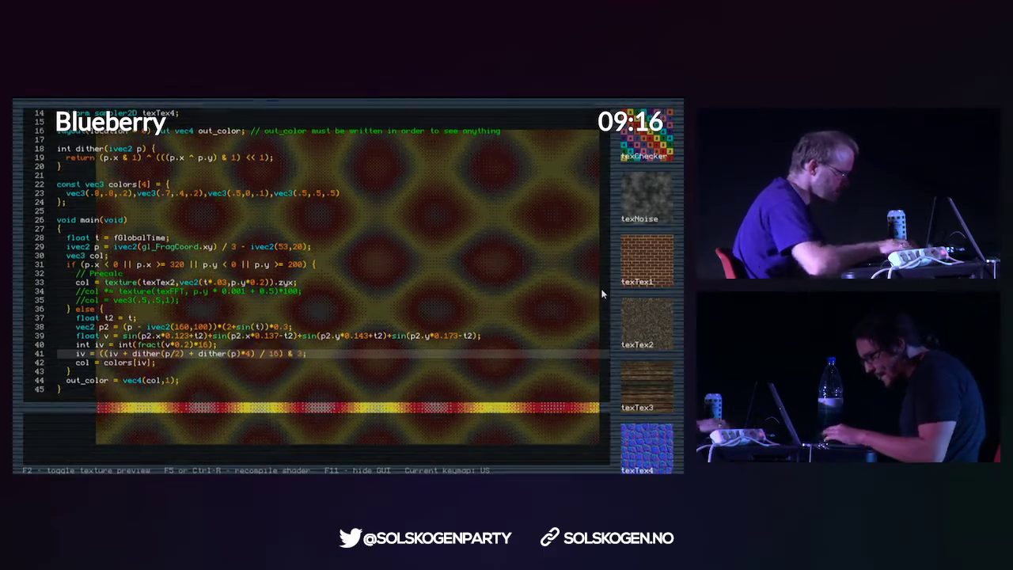
# Hide and restore the code to view noise-driven grey rows over red.
pyautogui.press('F11')
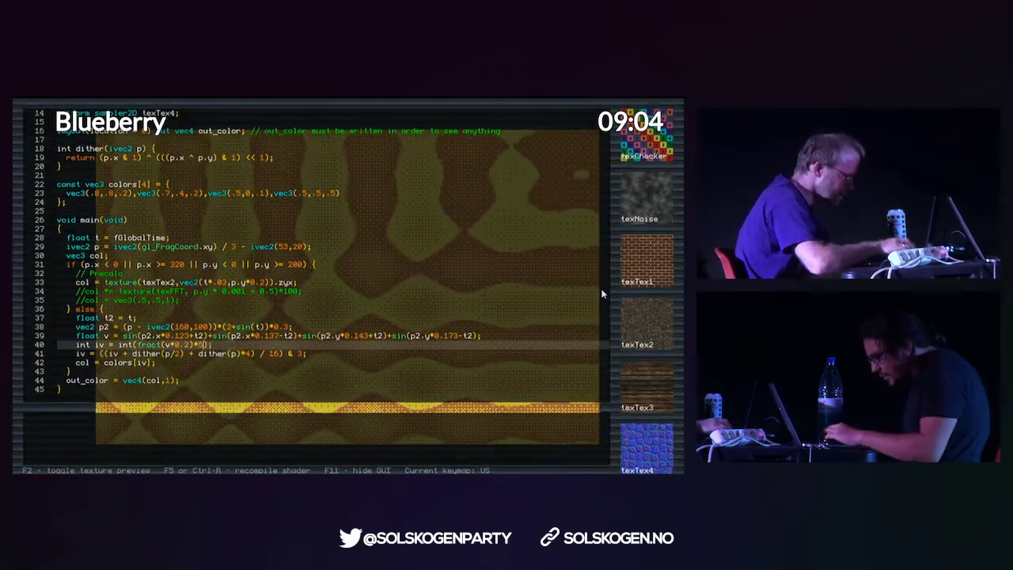
pyautogui.press('f11')
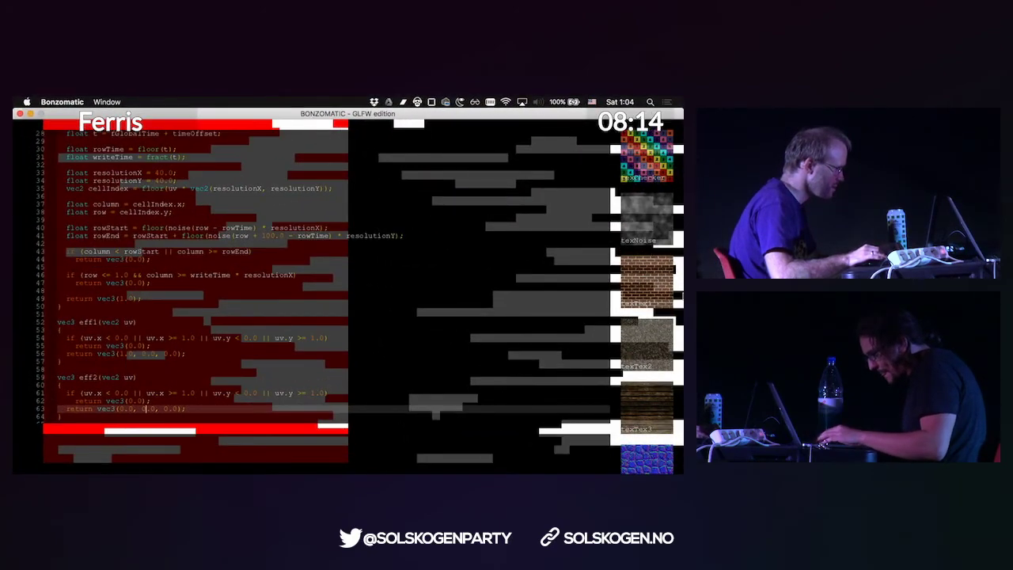
# Scroll down to line 37 to edit t2 and the iv fract multiplier.
pyautogui.scroll(-3)
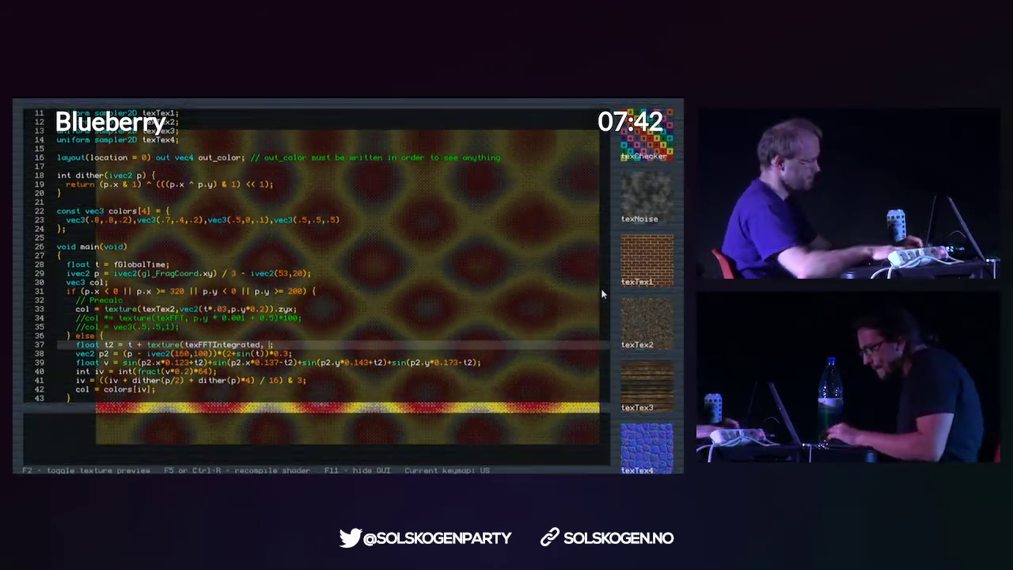
# Hide and restore the code to view the dithered four-colour plasma with raster bar.
pyautogui.press('F11')
pyautogui.write(' .5)')
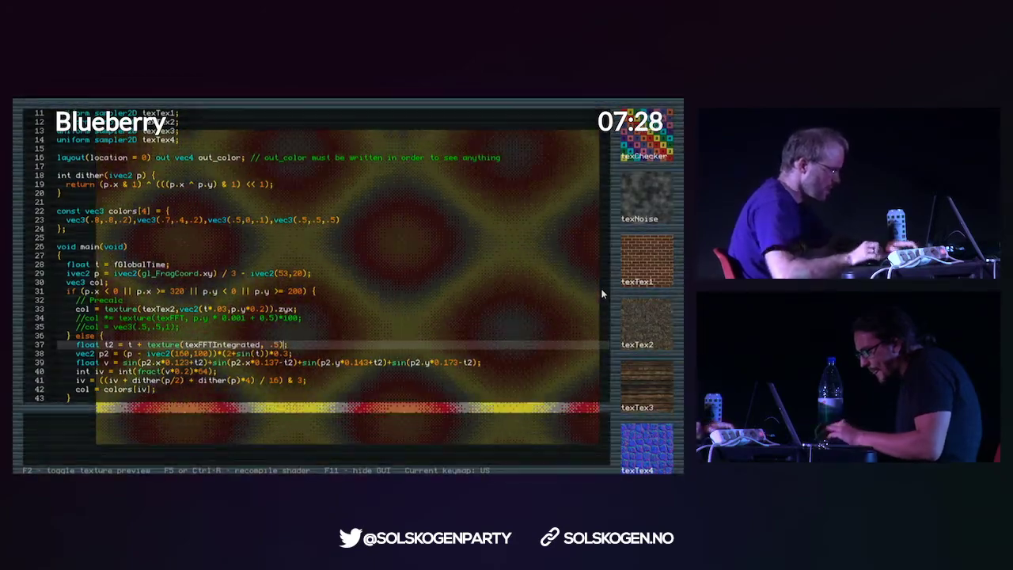
pyautogui.press('F11')
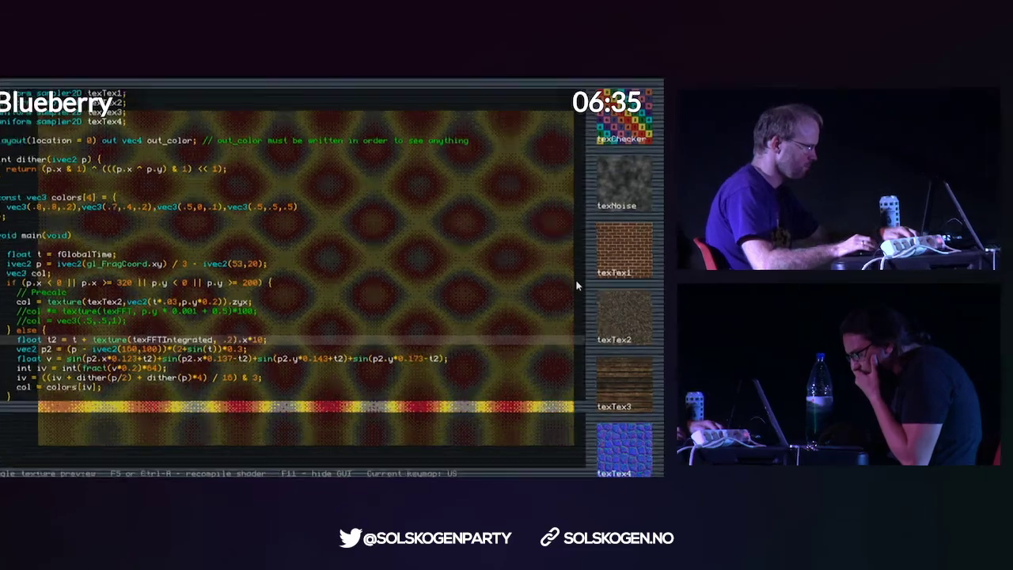
pyautogui.press('f11')
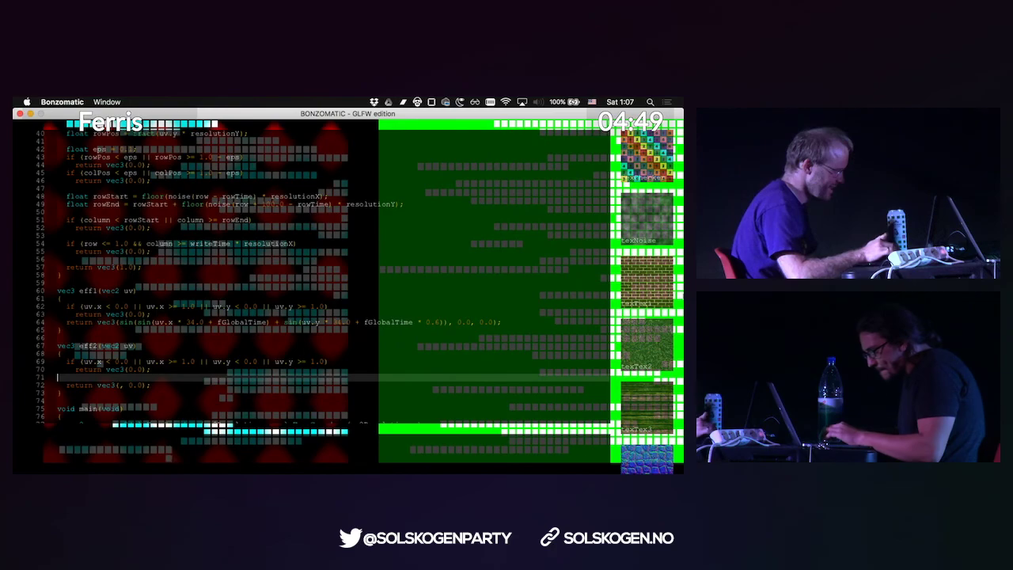
# In eff2, add 'vec2 uv2 = uv' to sample texNoise for the cloudy background.
pyautogui.write('vec2 uv2 =')
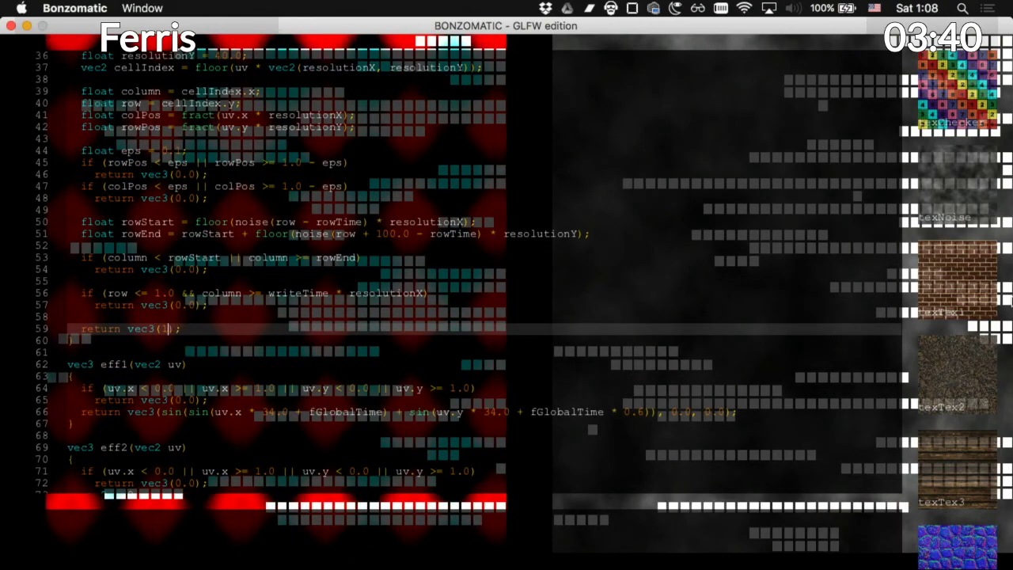
pyautogui.write('noise(floor(rowPos * 8.0) * 100.0 + floor(colPos * 8.0 + 1000.0) * 100.0')
pyautogui.write('if (length(')
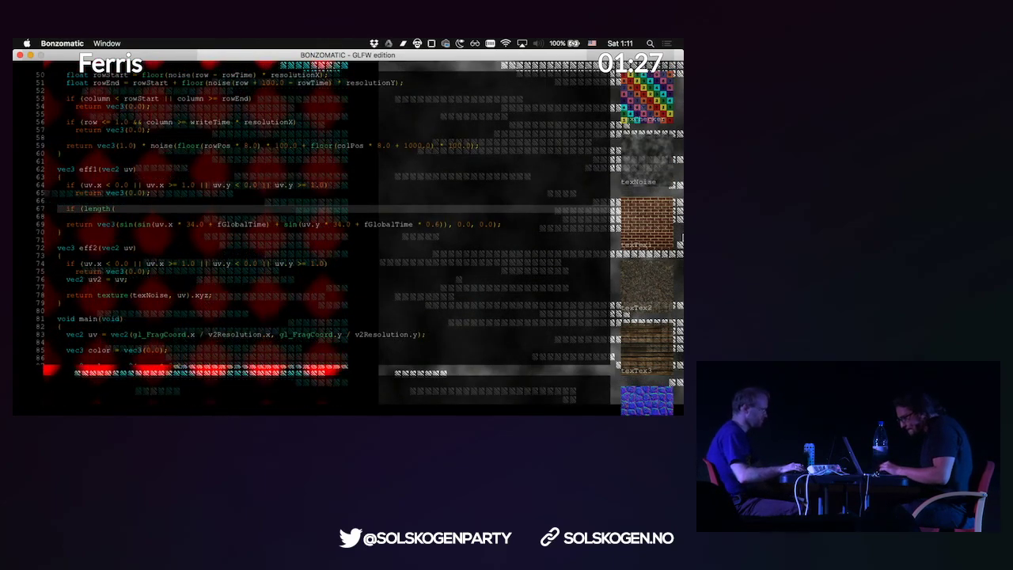
# Type 'if (length(uv' below eff1's bounds check to begin a radial condition.
pyautogui.write('uv')
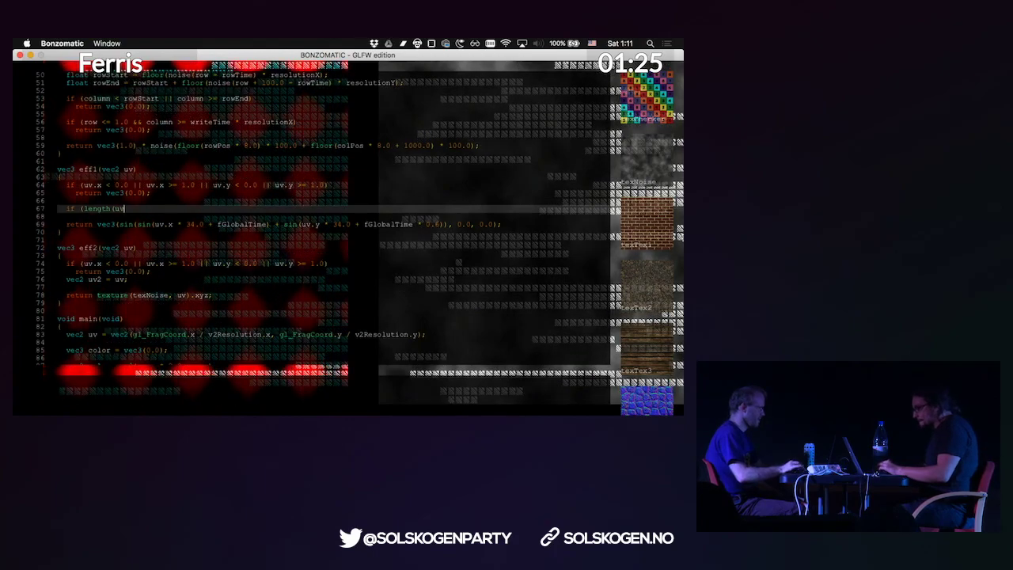